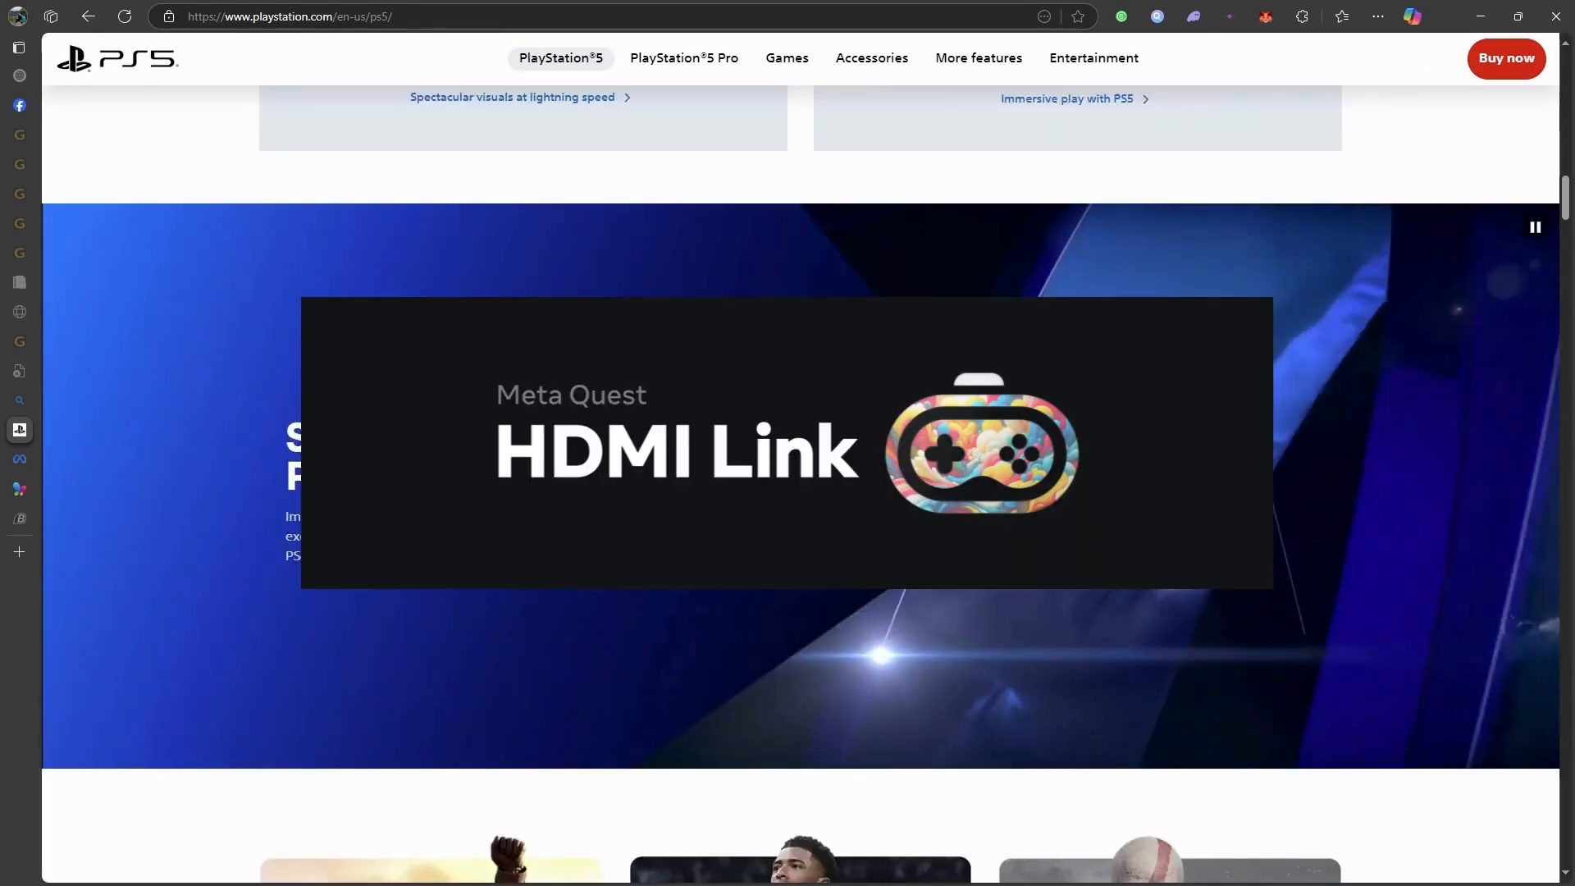
Step: Scroll the PS5 page, advance the featured games carousel past Astro Bot, and continue to the PlayStation Plus section
scroll("down", 3)
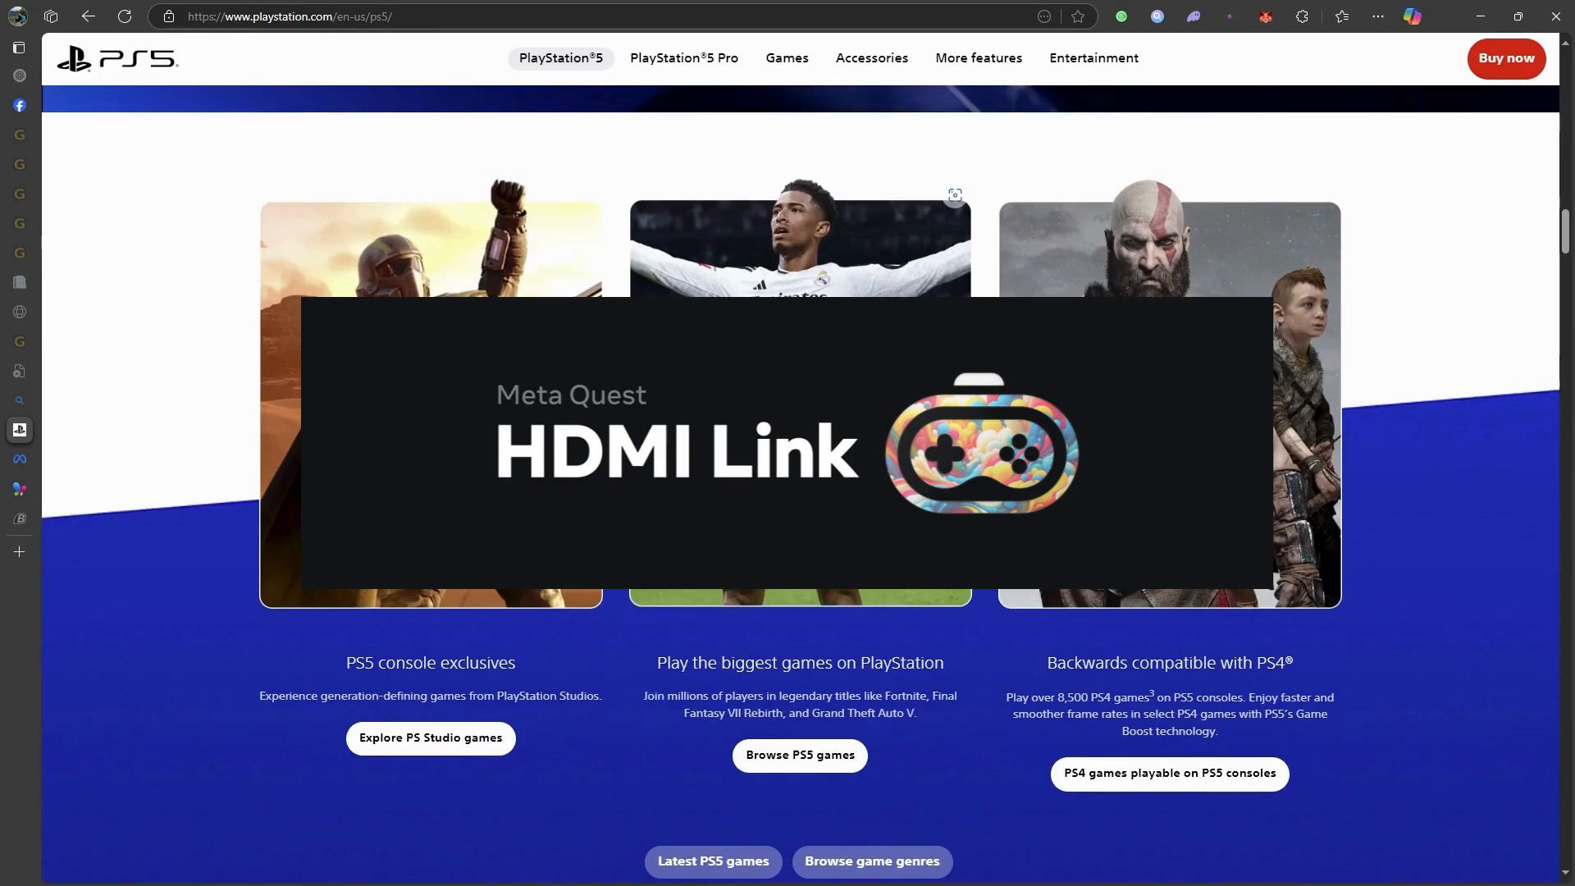
scroll("down", 3)
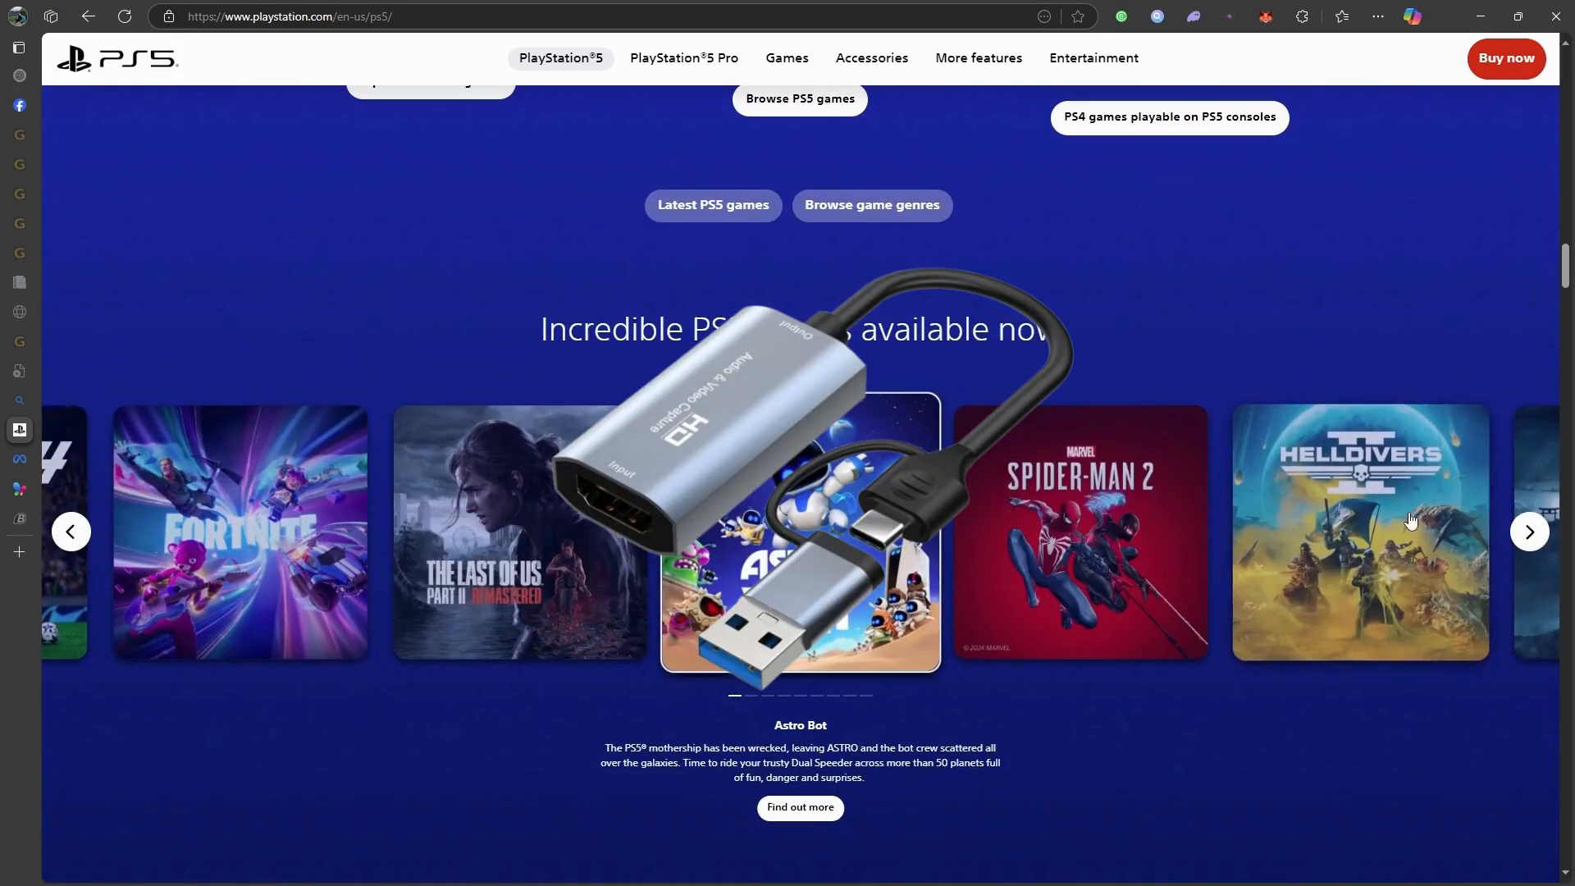
left_click(1527, 531)
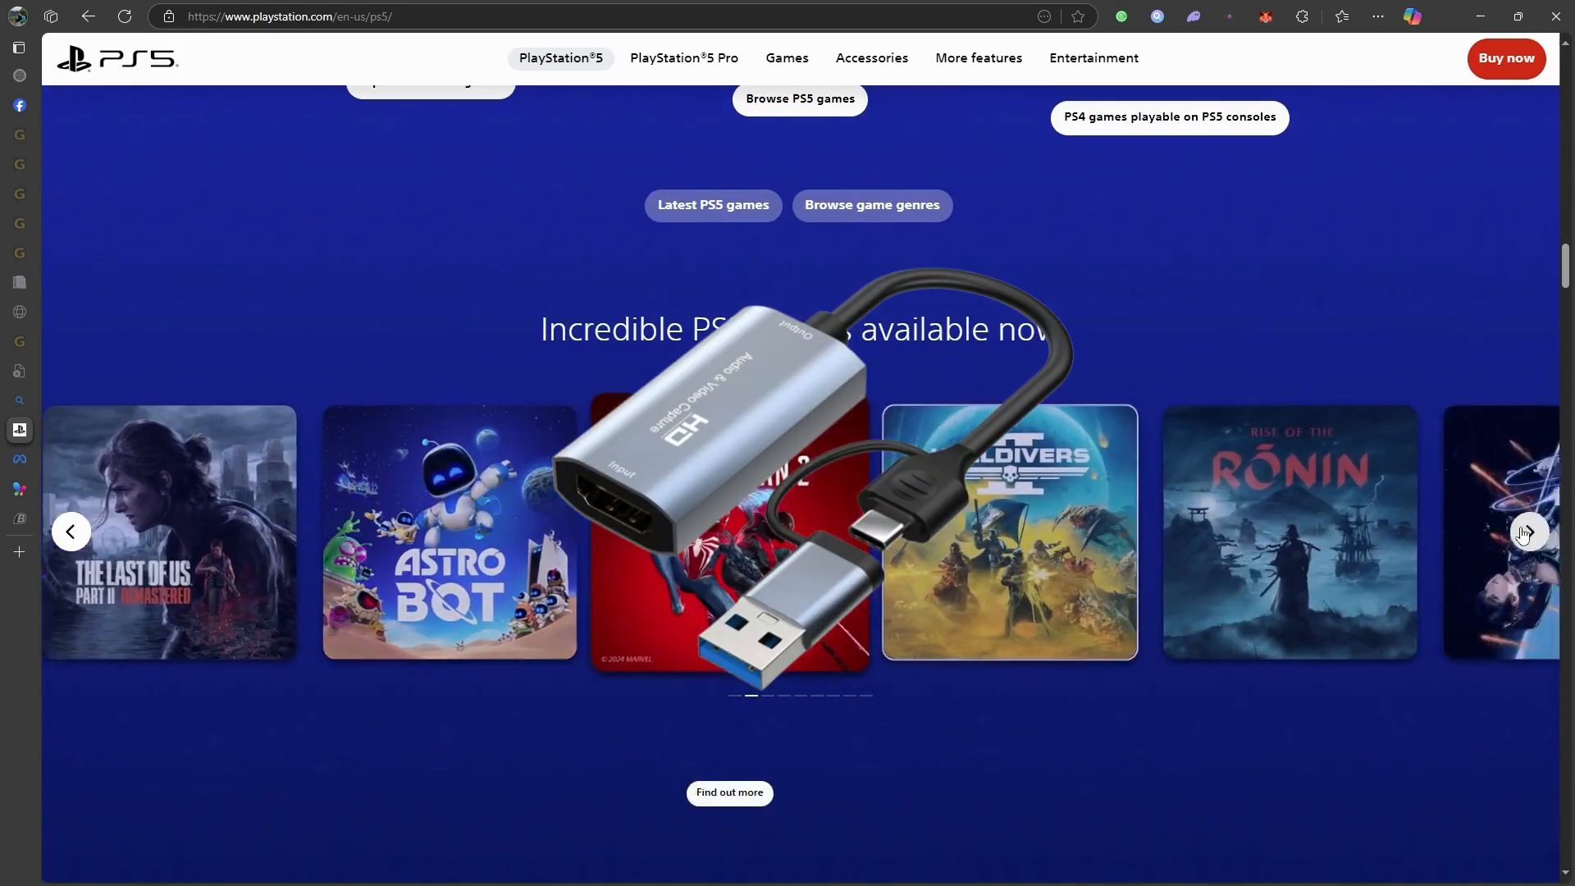
scroll("down", 3)
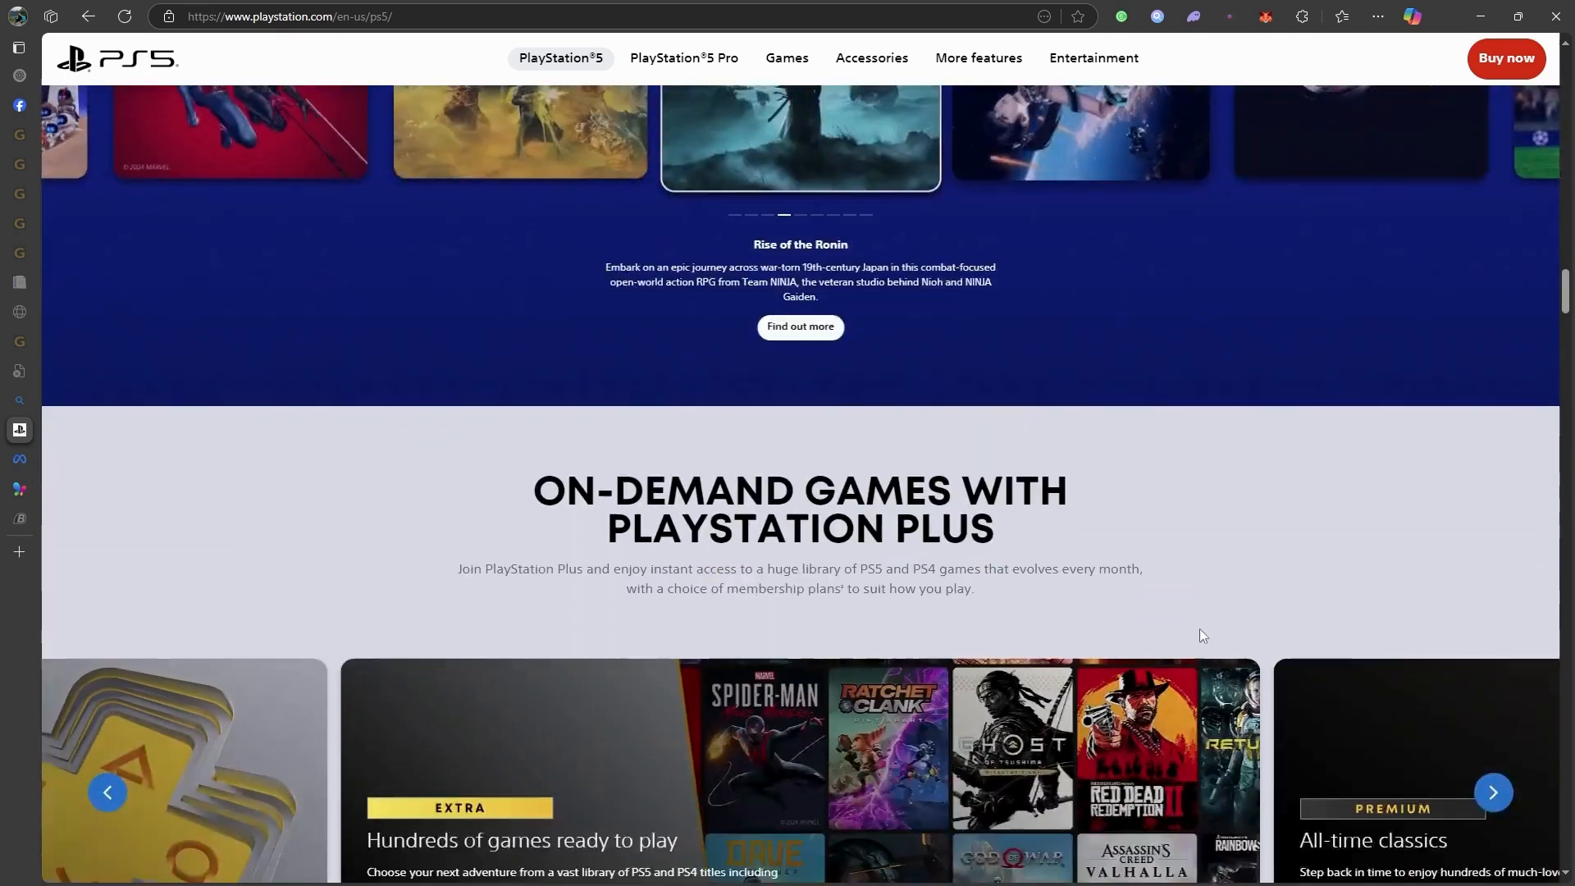
scroll("down", 3)
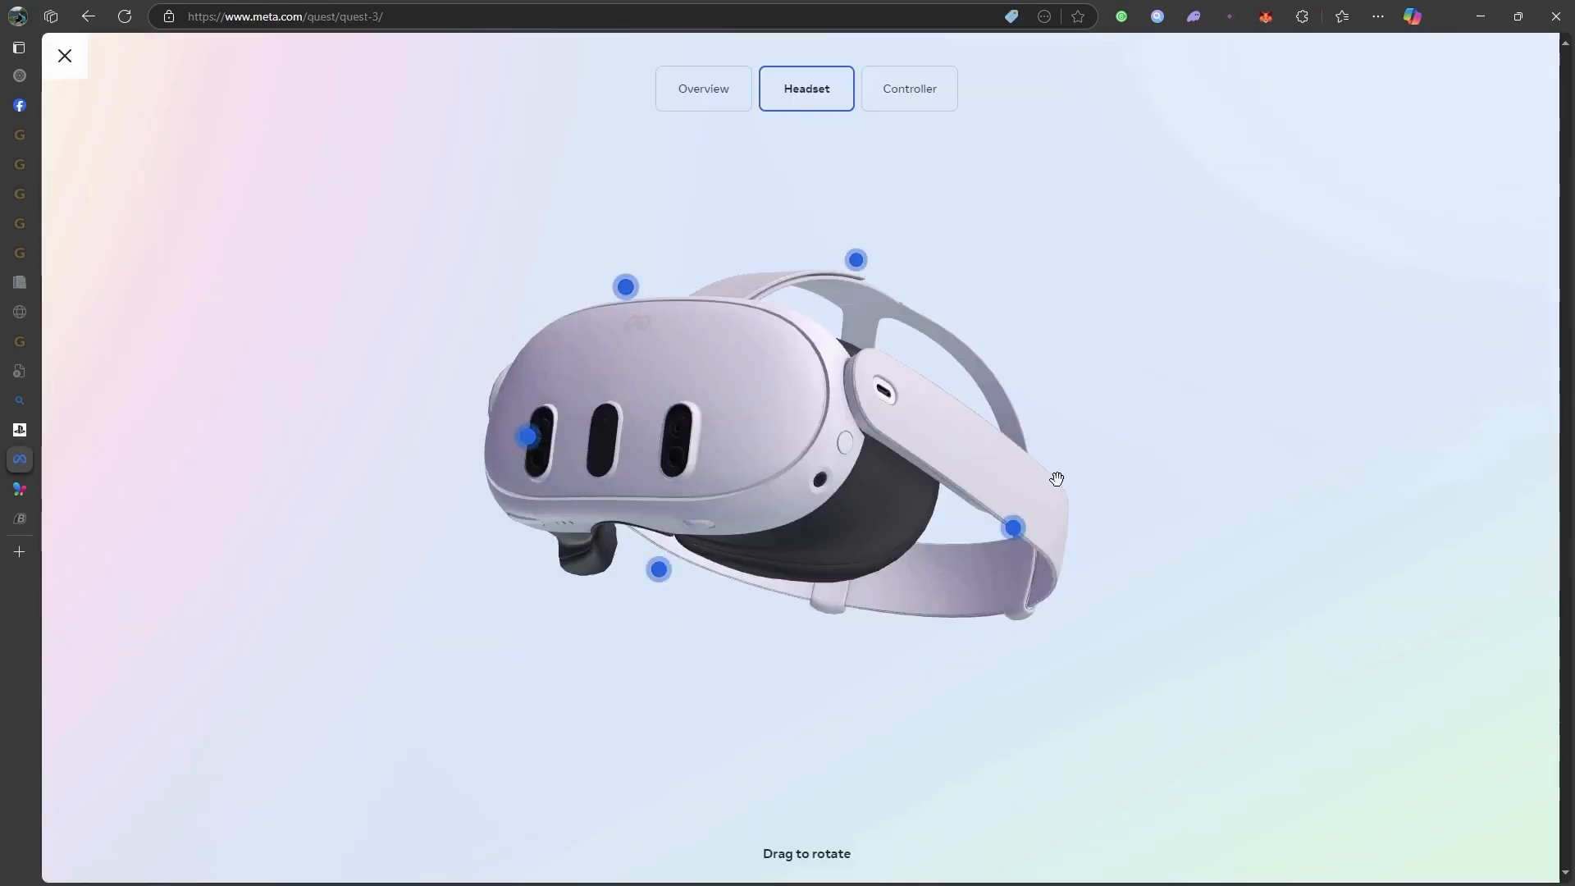
Step: Rotate the Quest 3 headset model to view its back strap and front, then show the Controller model
left_click_drag(1056, 477, 1040, 439)
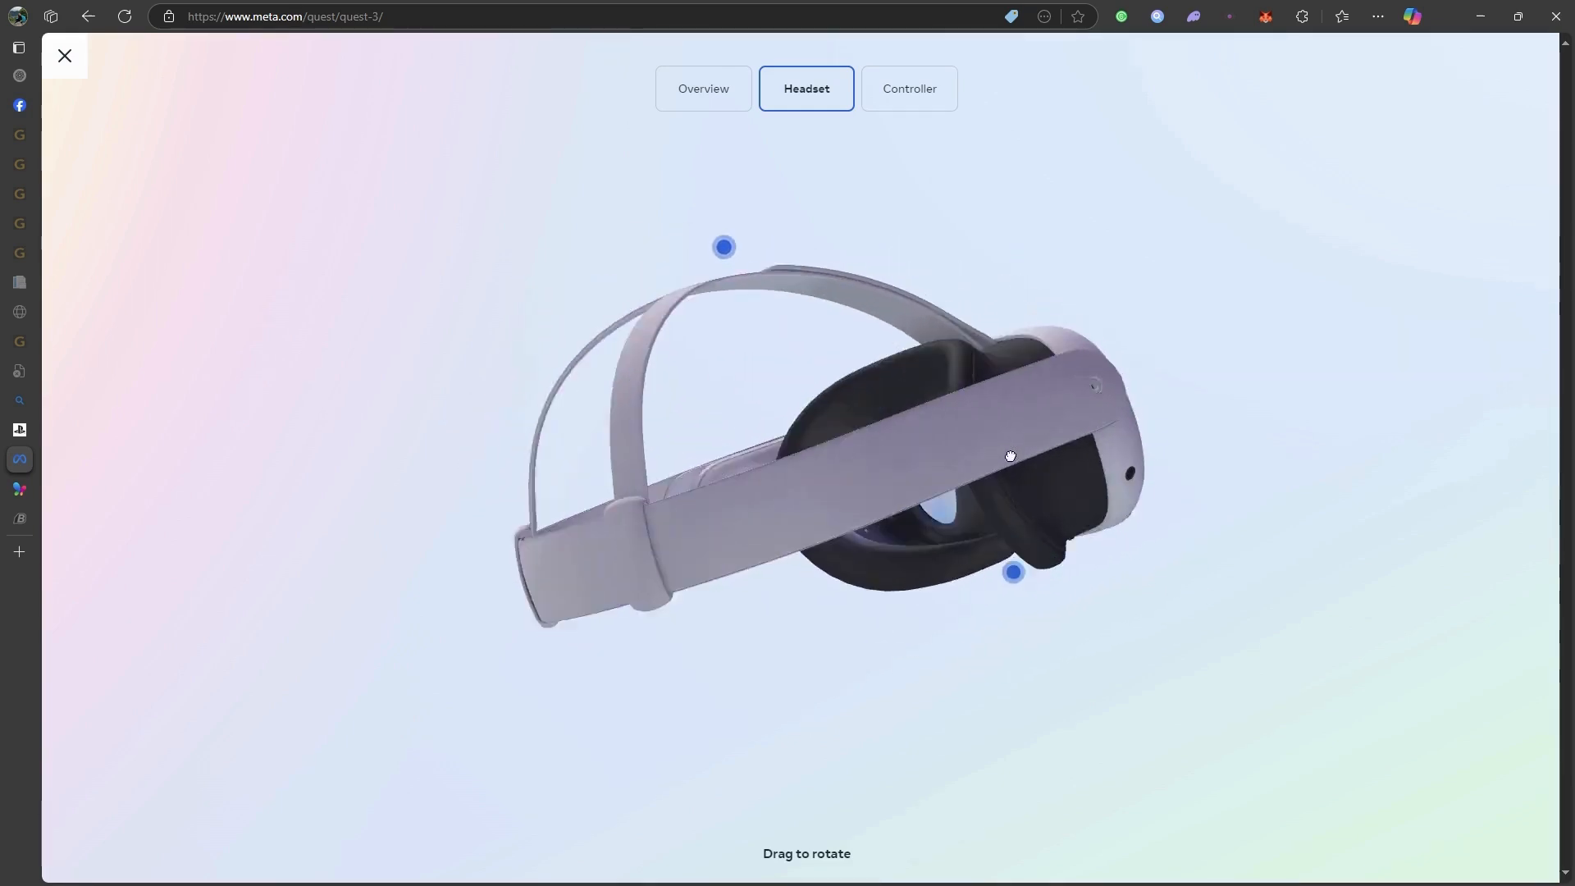
left_click_drag(1011, 454, 465, 678)
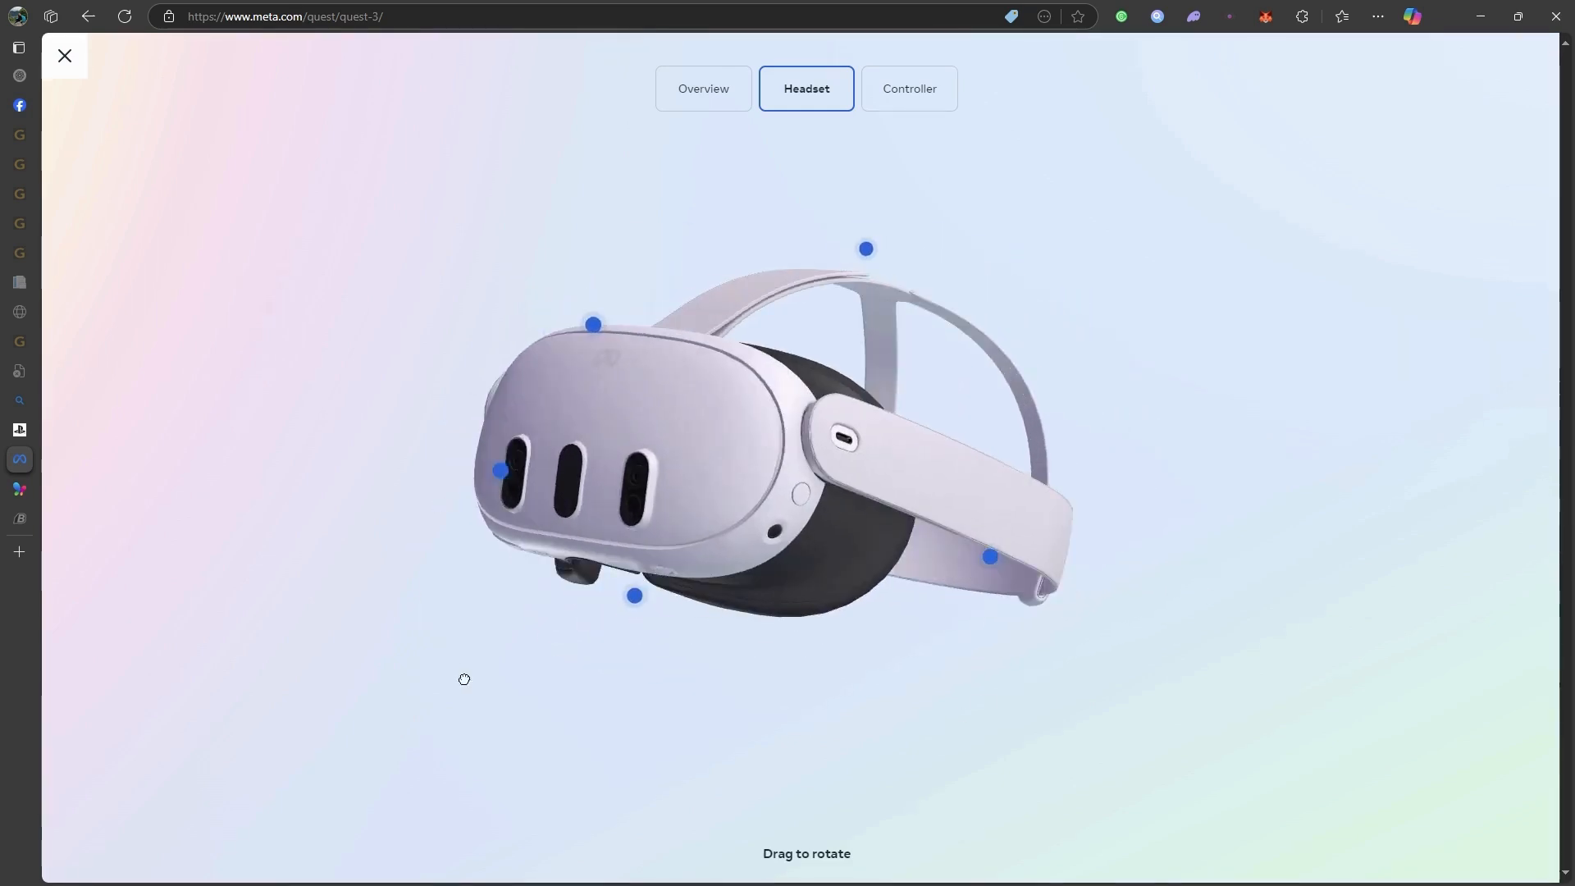
left_click_drag(464, 678, 612, 403)
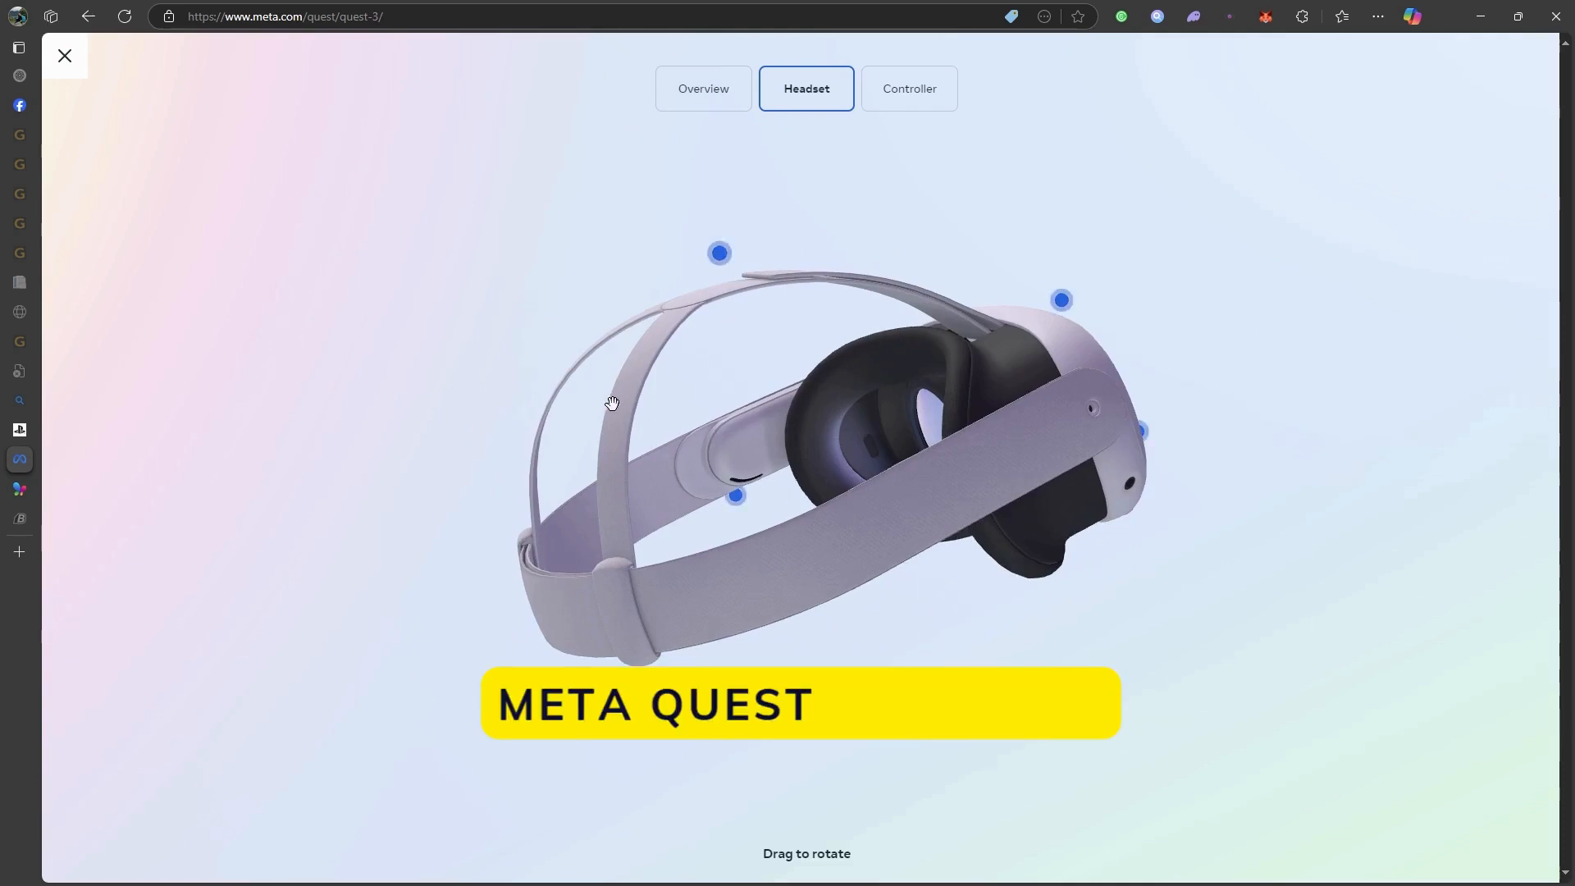
left_click_drag(612, 406, 832, 464)
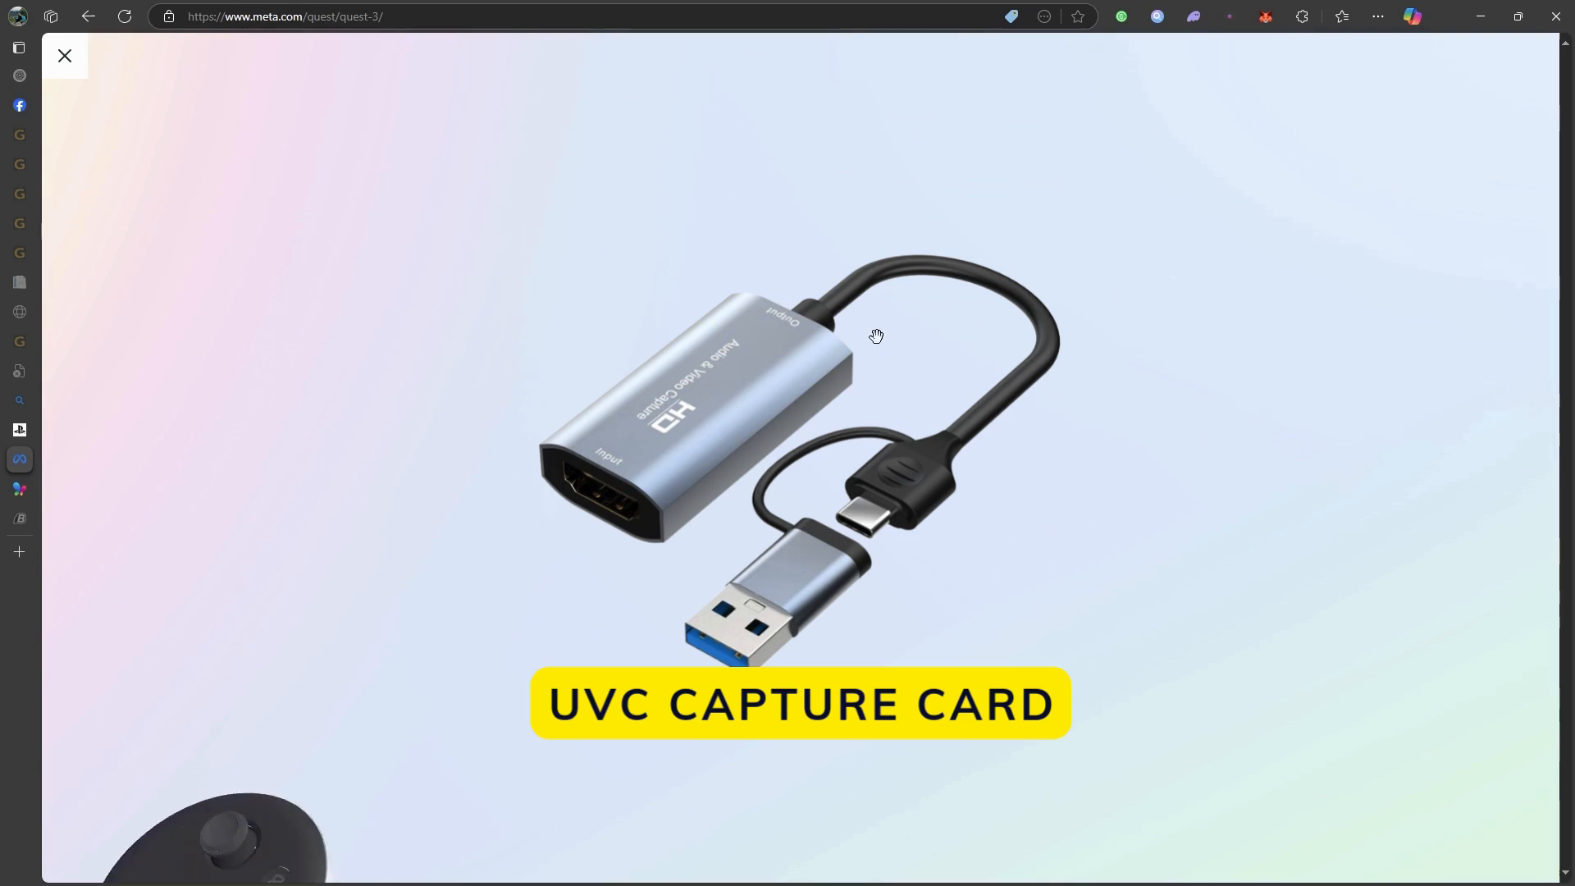
left_click(909, 89)
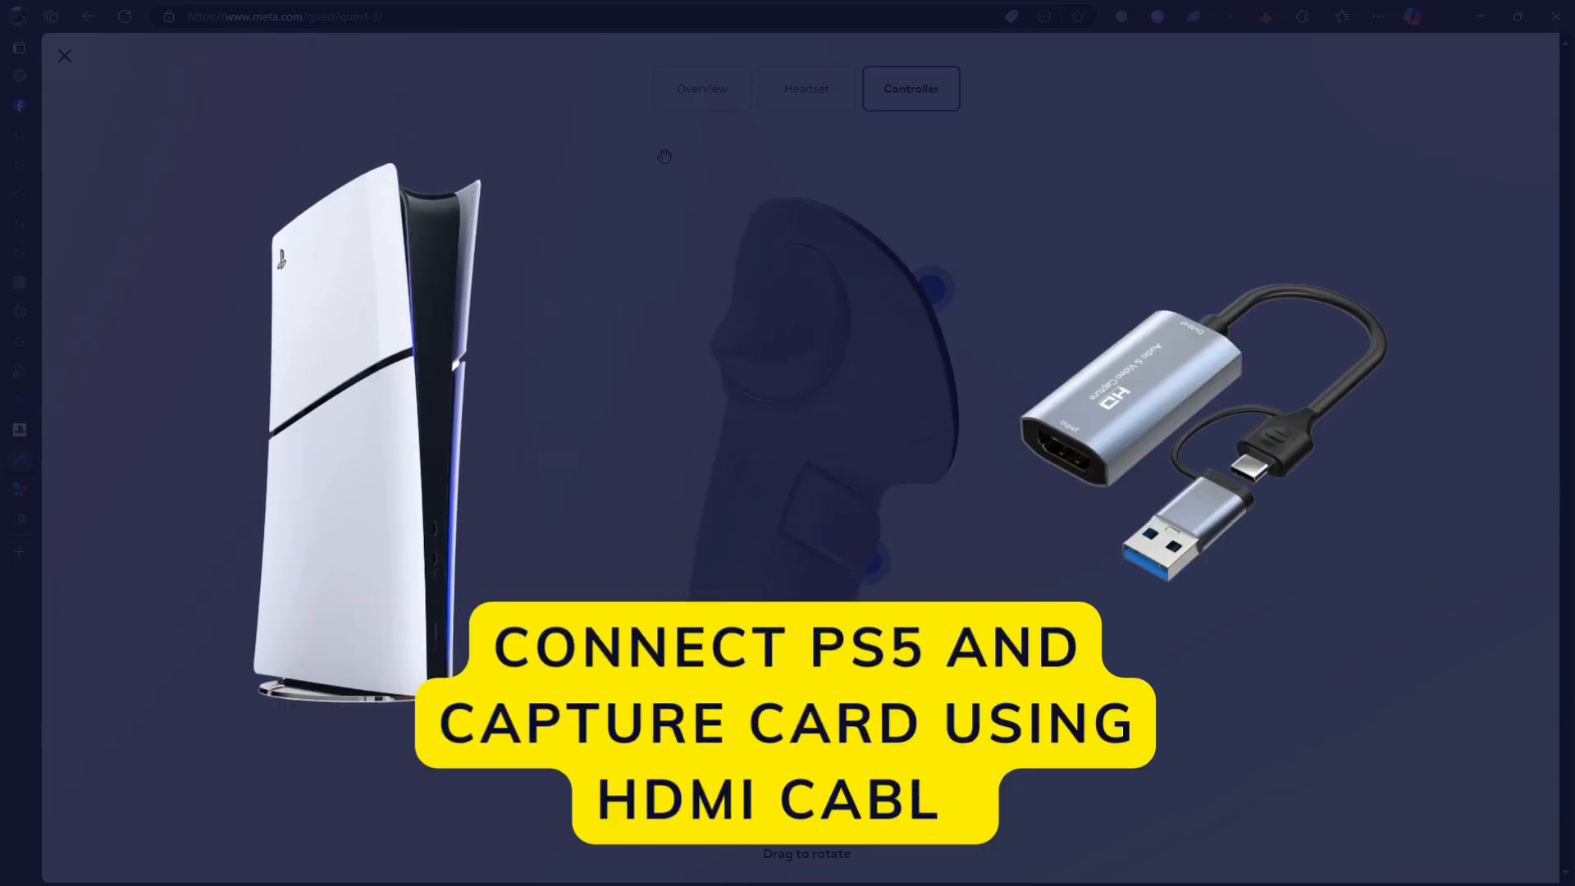
Step: Return the 3D viewer from the controller to the Quest 3 Headset model
left_click(806, 89)
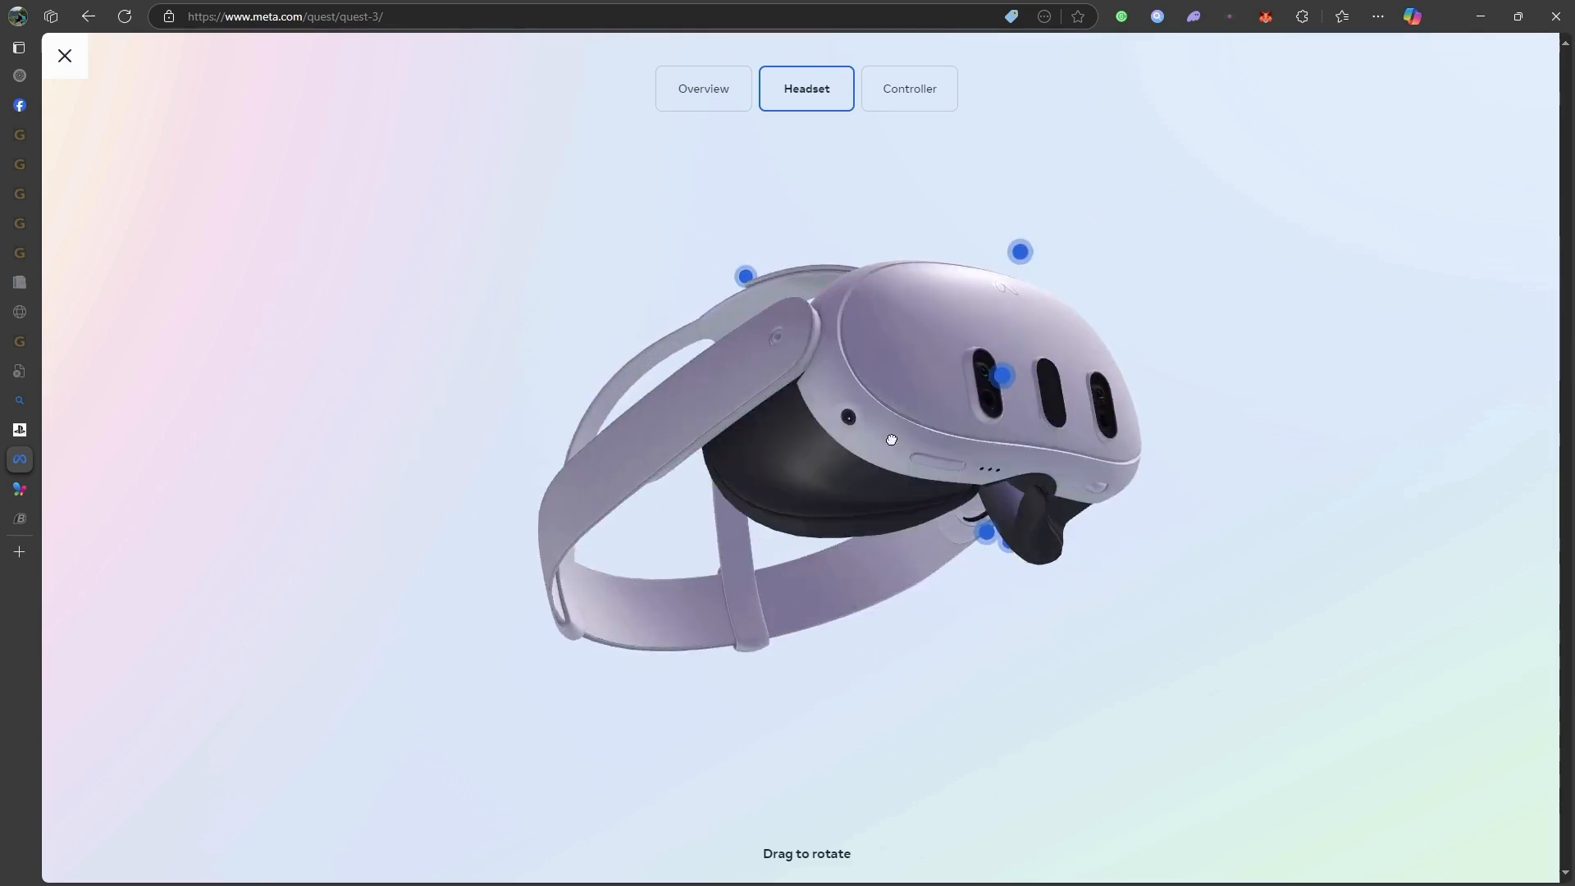
Step: Spin the headset through front, angled, back and side-profile views, then show the Controller model
left_click_drag(890, 440, 813, 382)
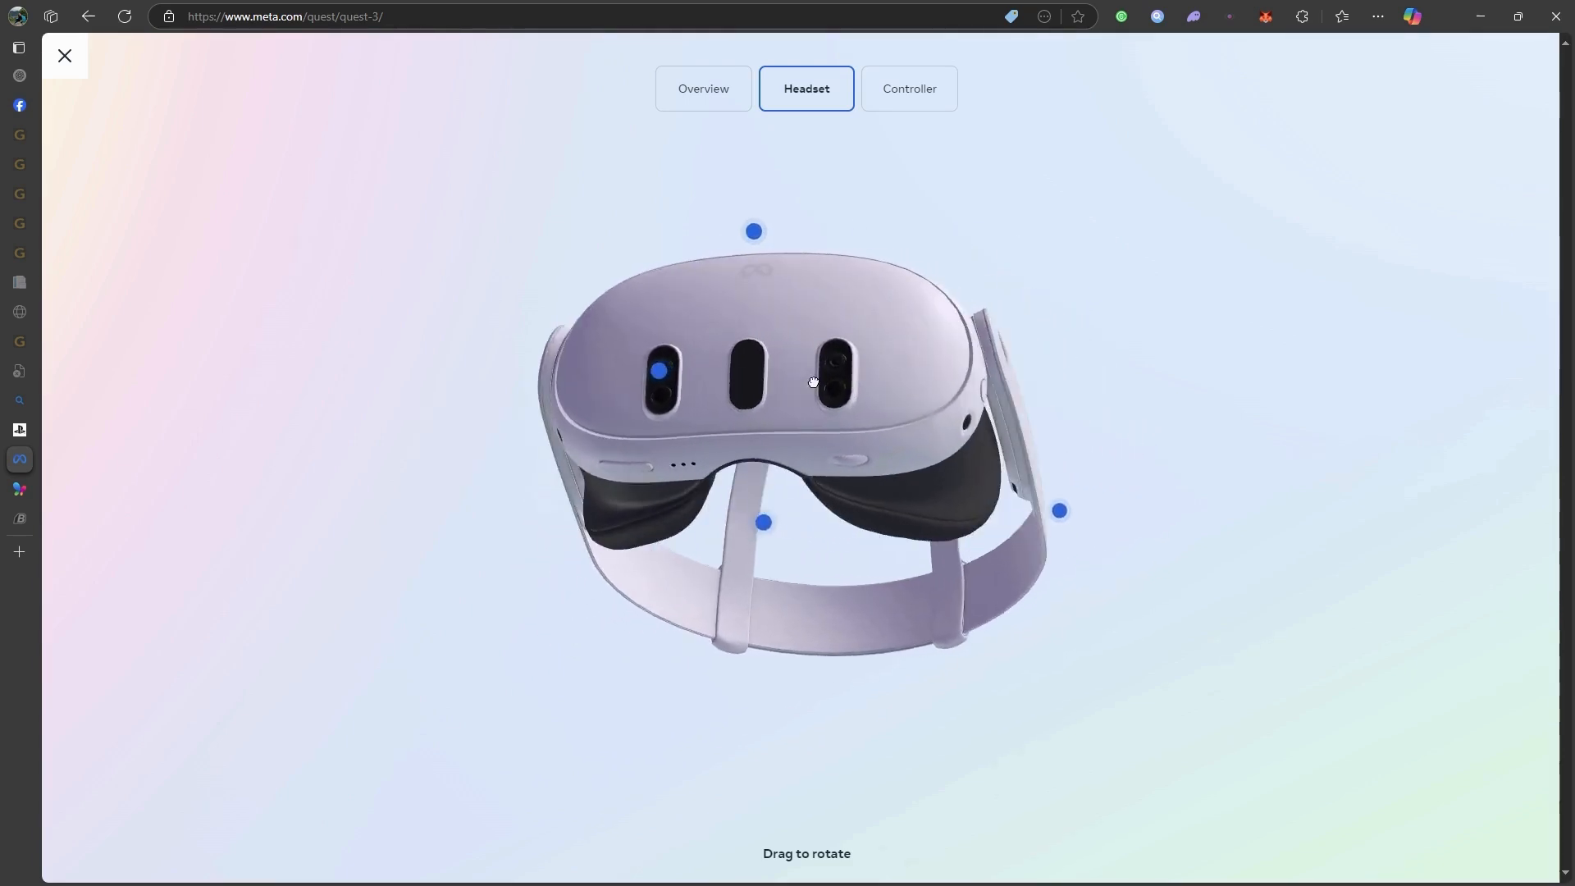
left_click_drag(812, 382, 840, 323)
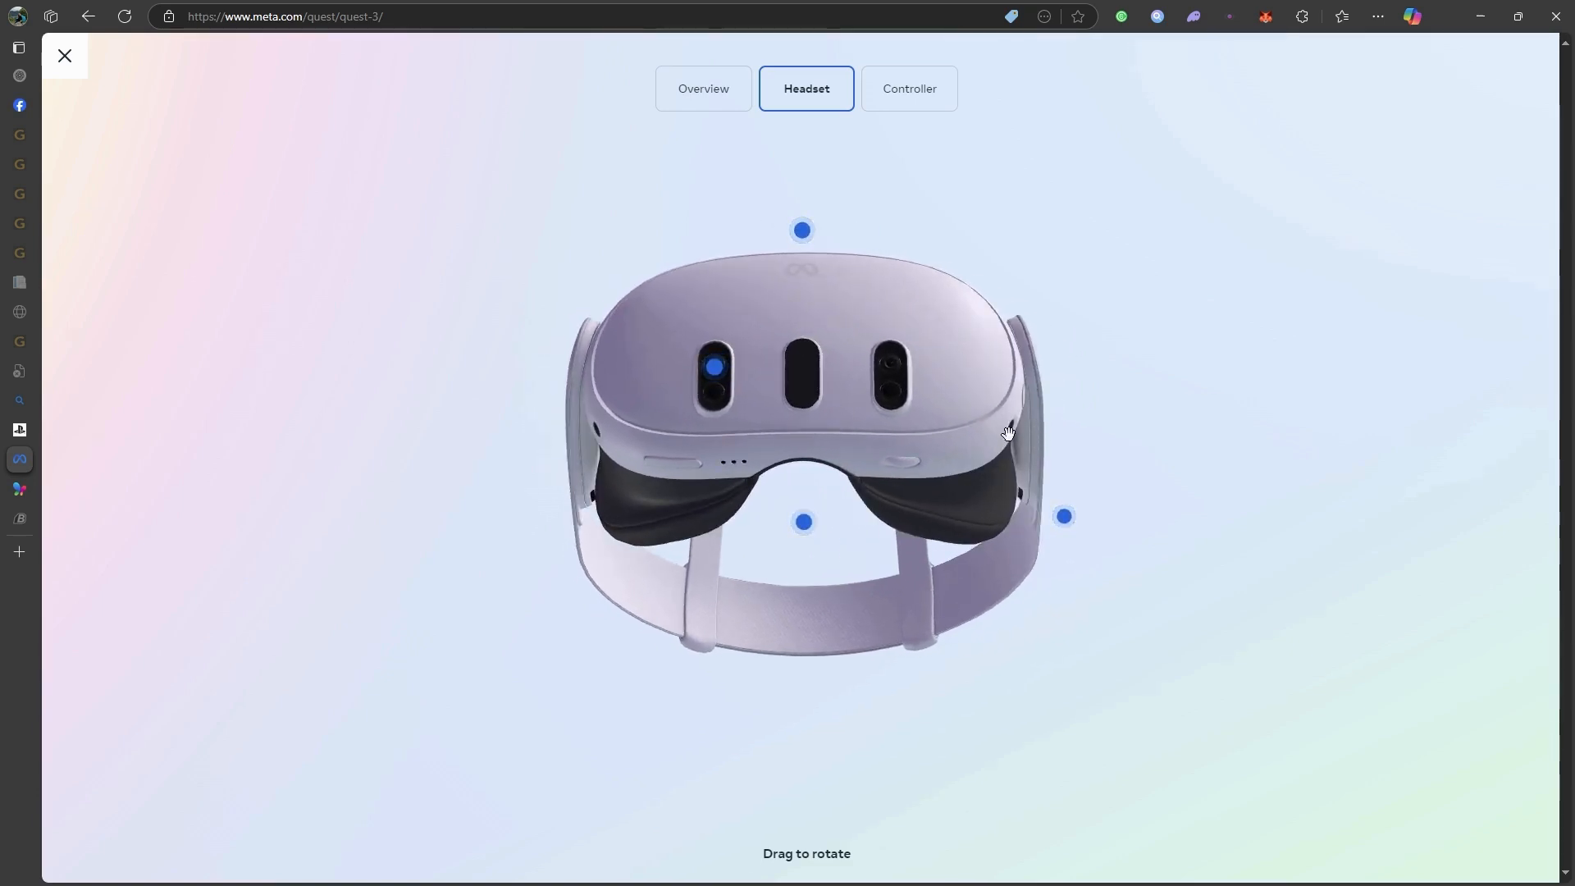
left_click_drag(1004, 431, 799, 341)
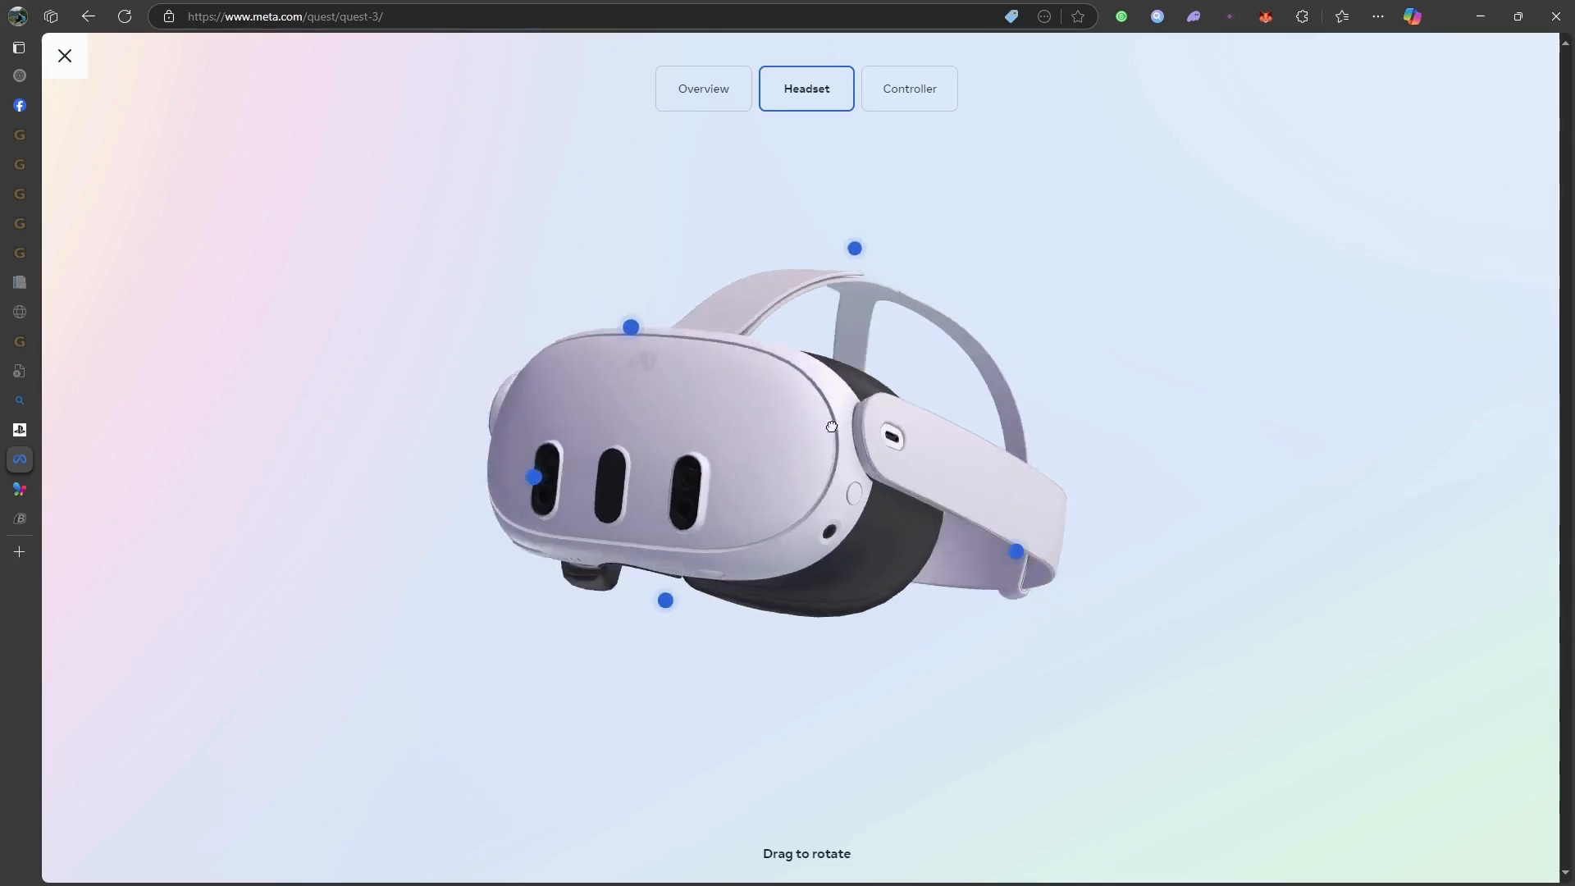
left_click_drag(834, 426, 974, 469)
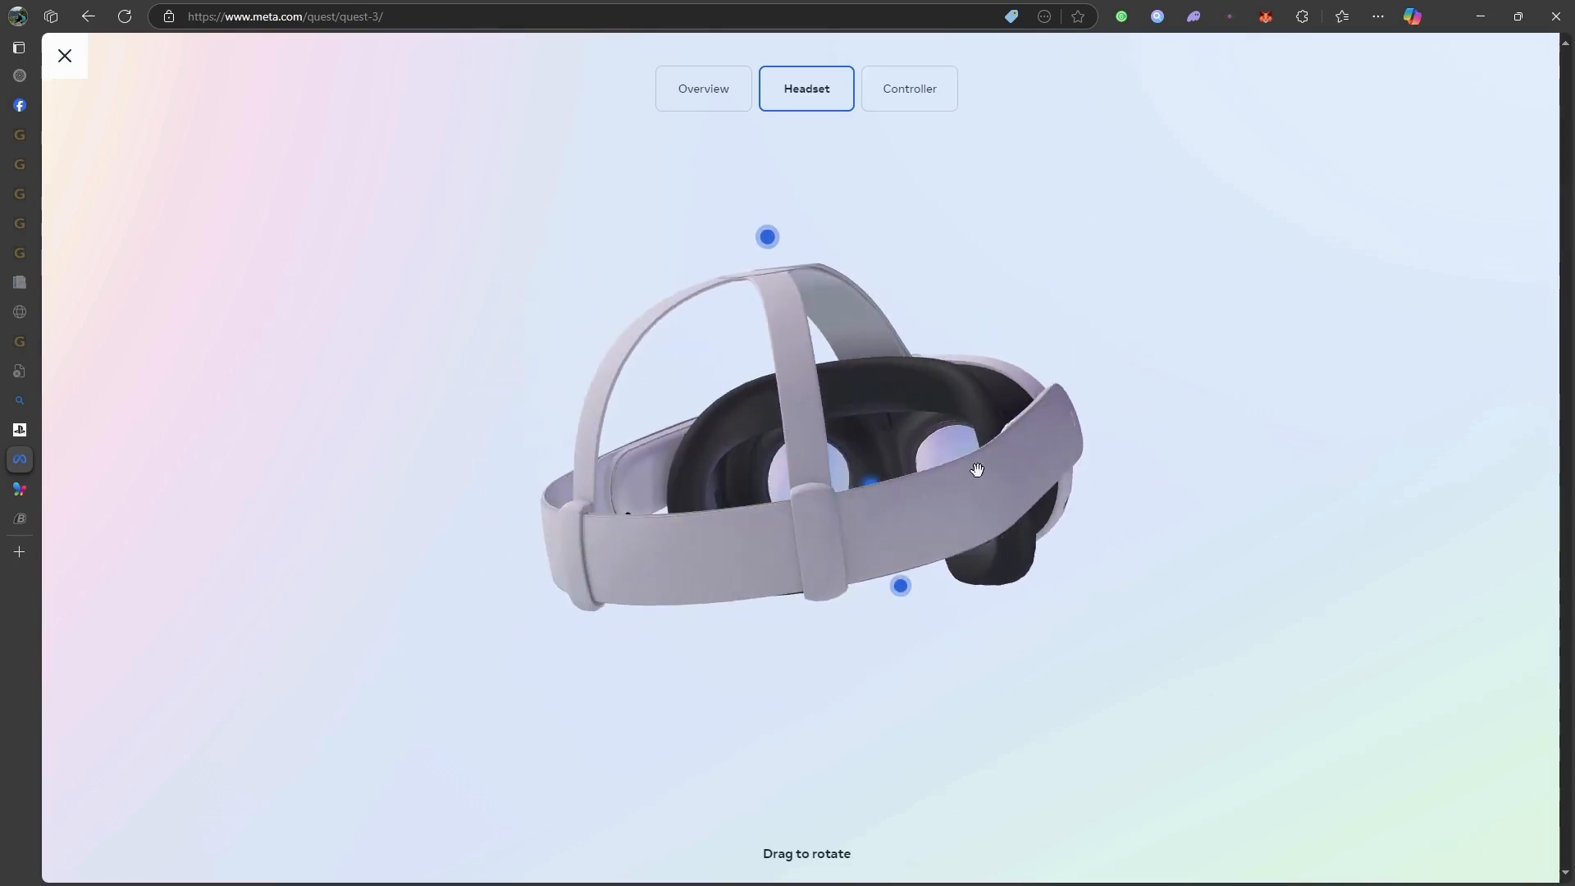
left_click_drag(976, 469, 725, 409)
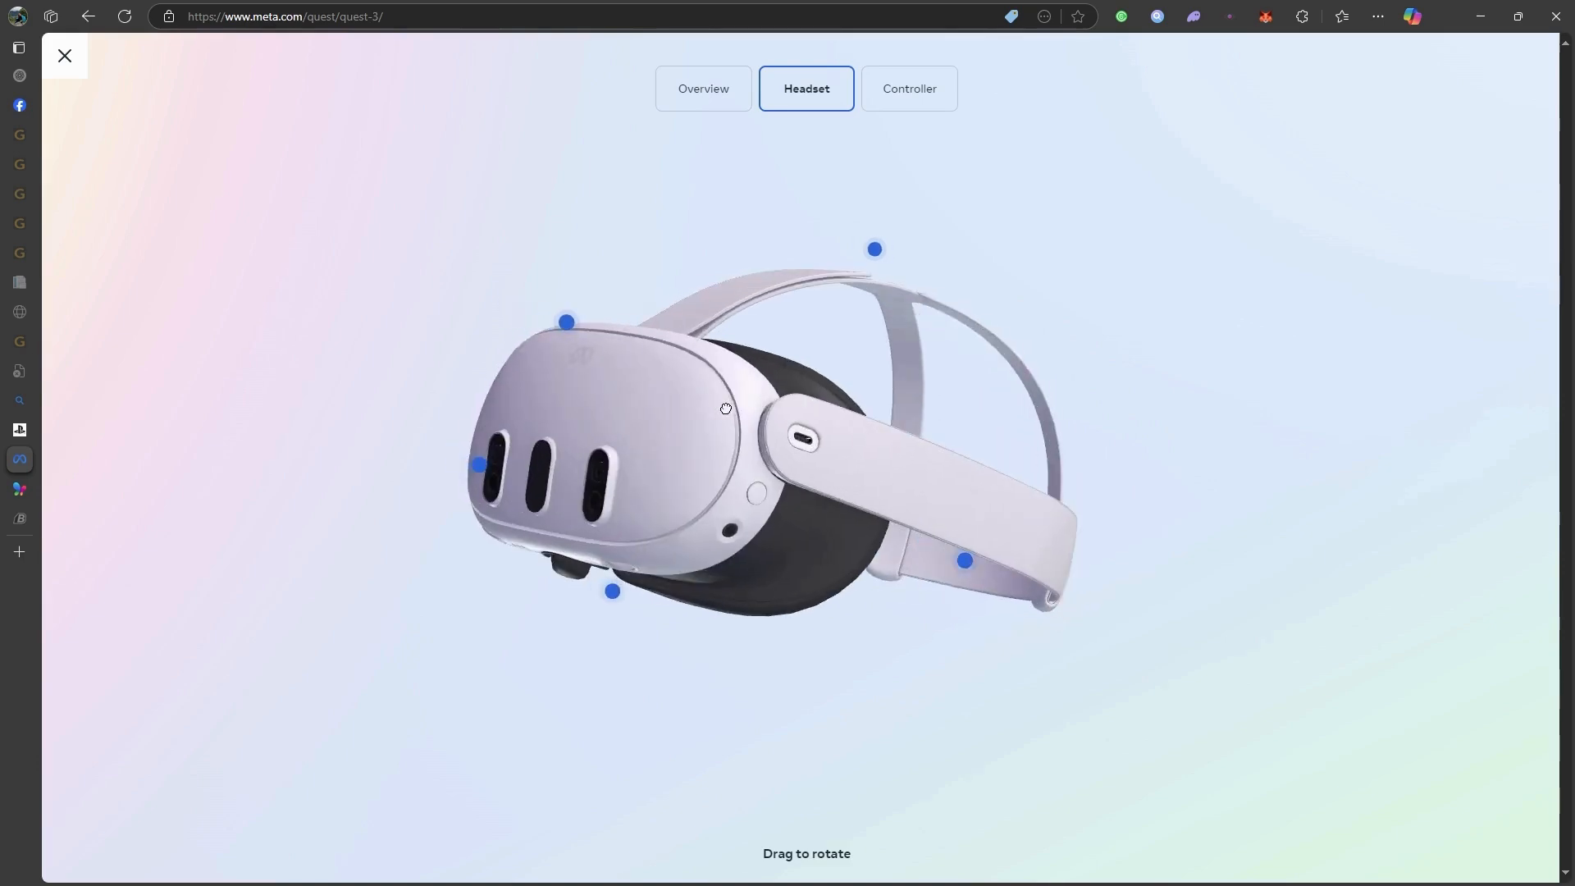
left_click_drag(726, 409, 862, 450)
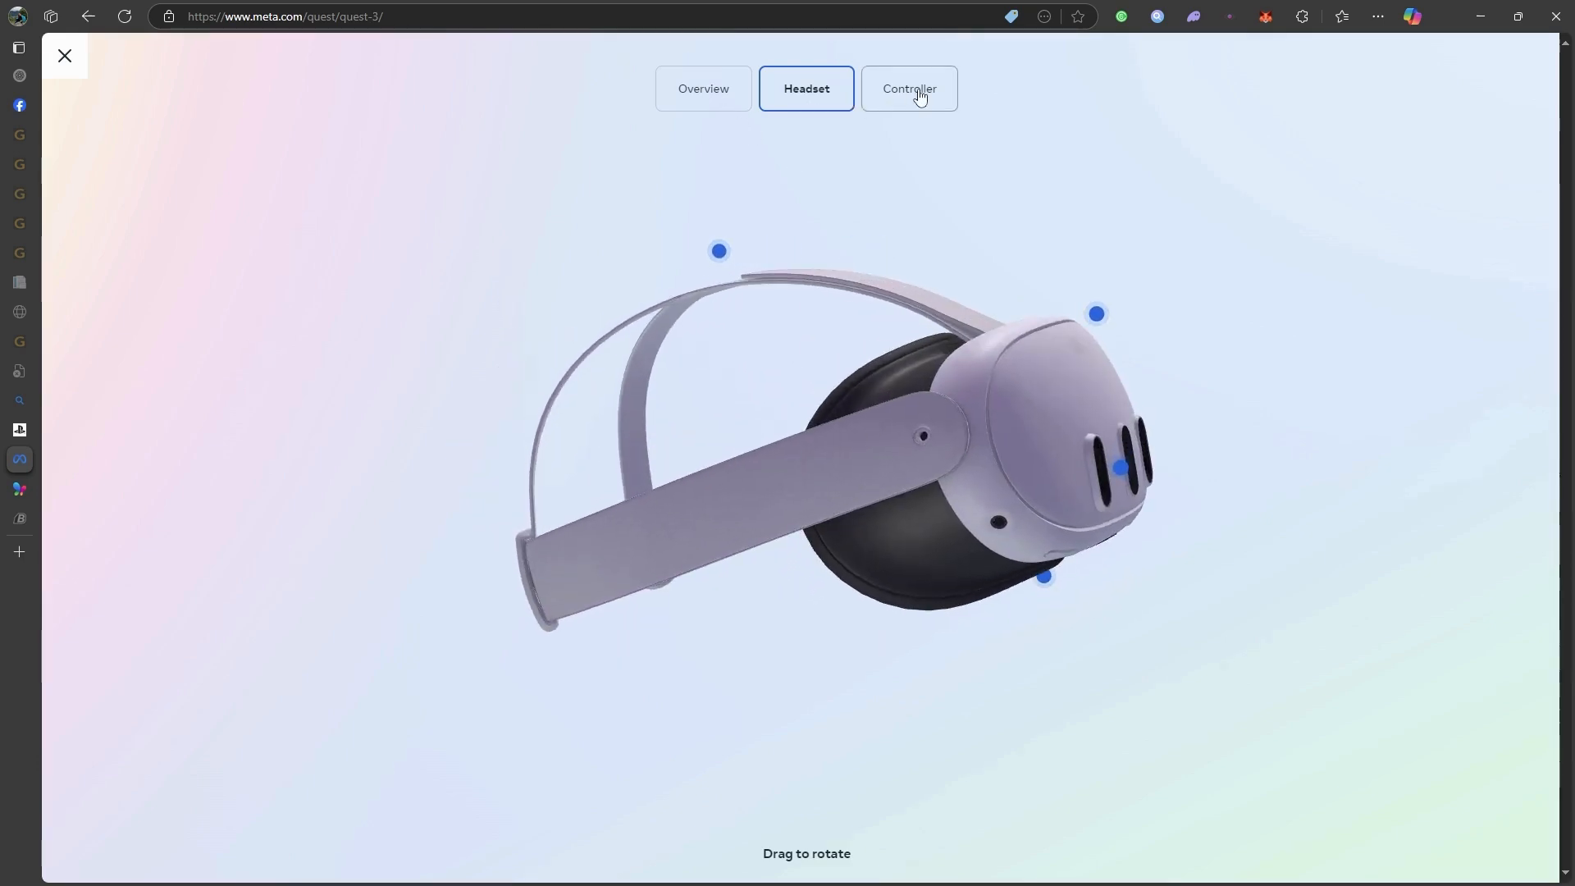
left_click(907, 88)
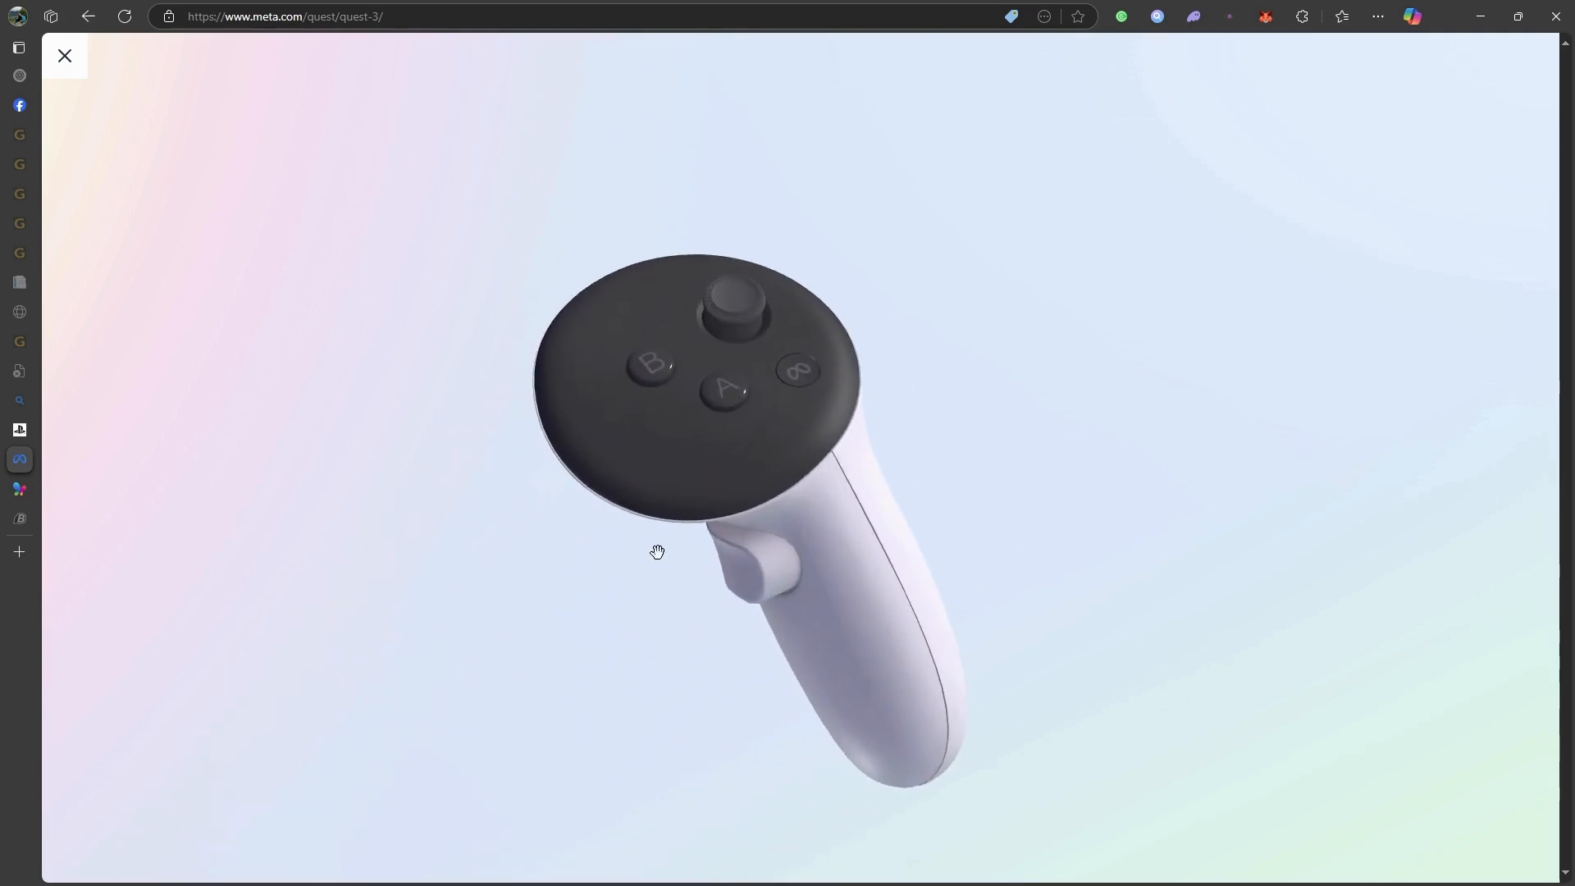